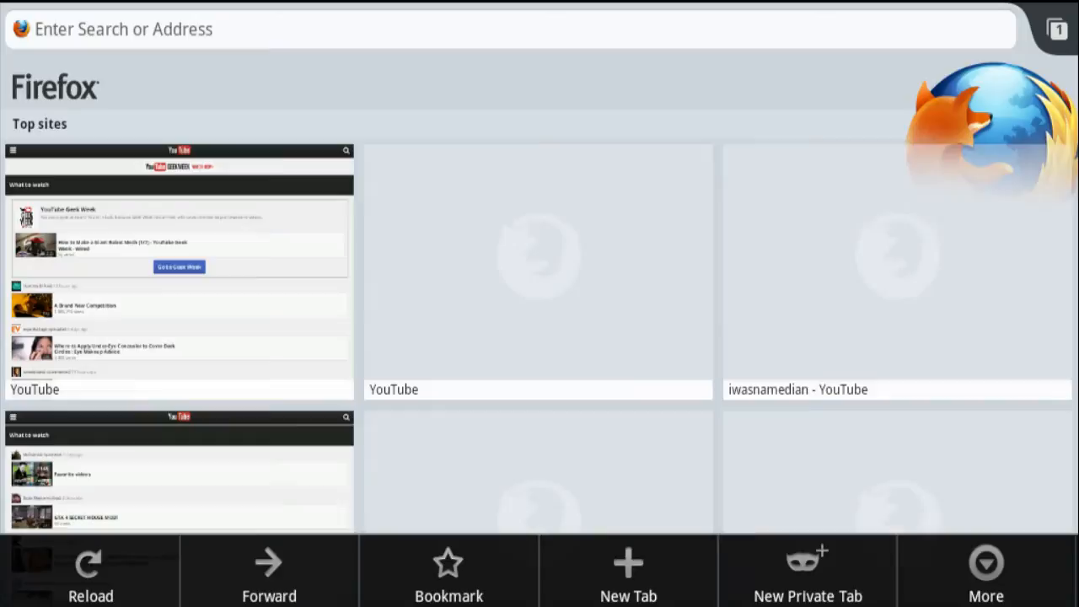
mouse_move(199, 589)
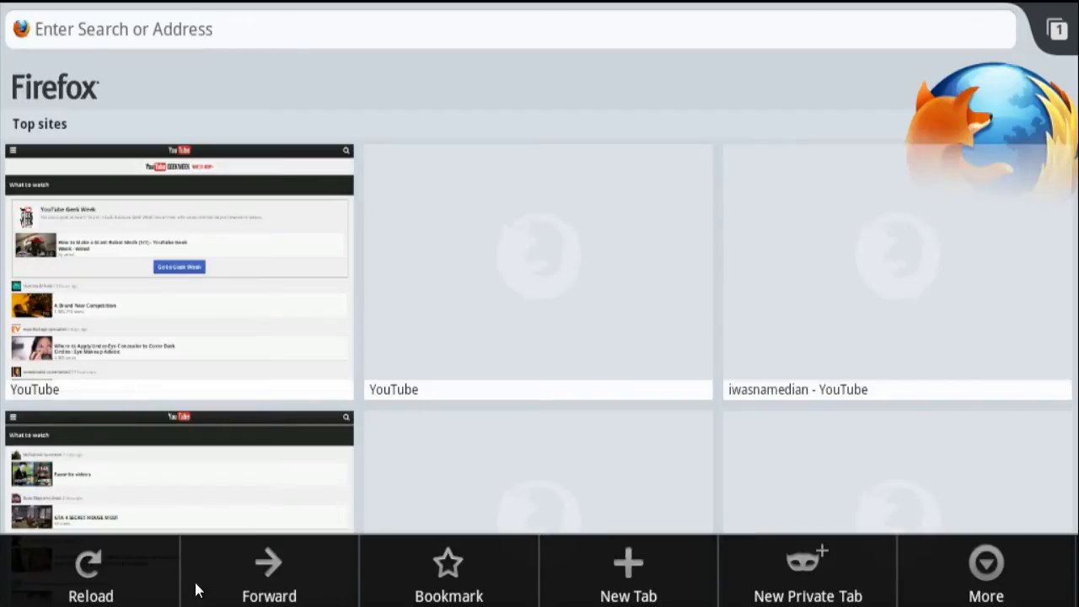
mouse_move(110, 593)
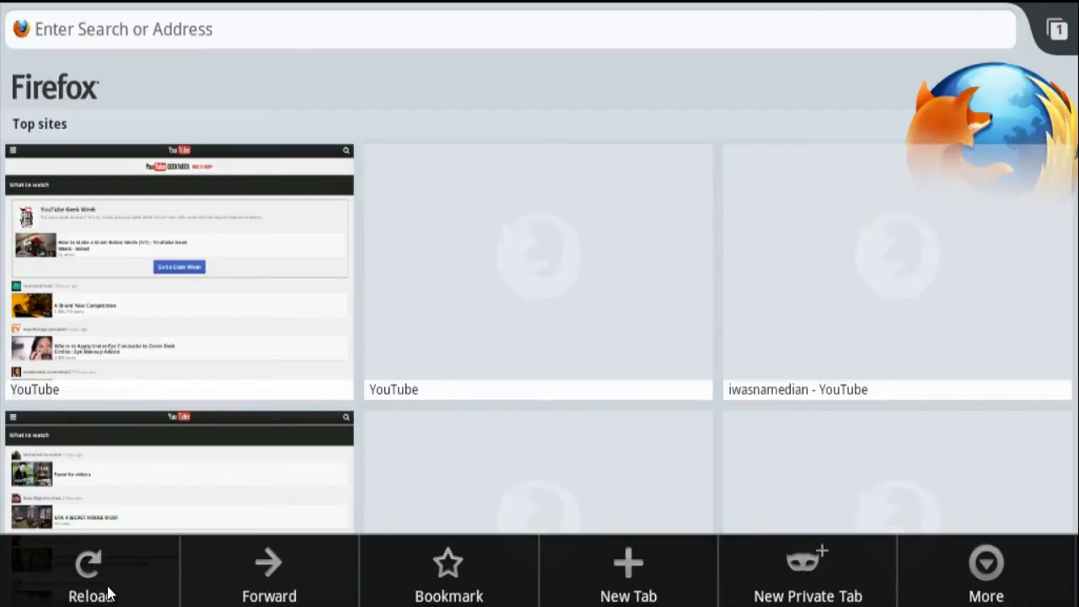
mouse_move(521, 597)
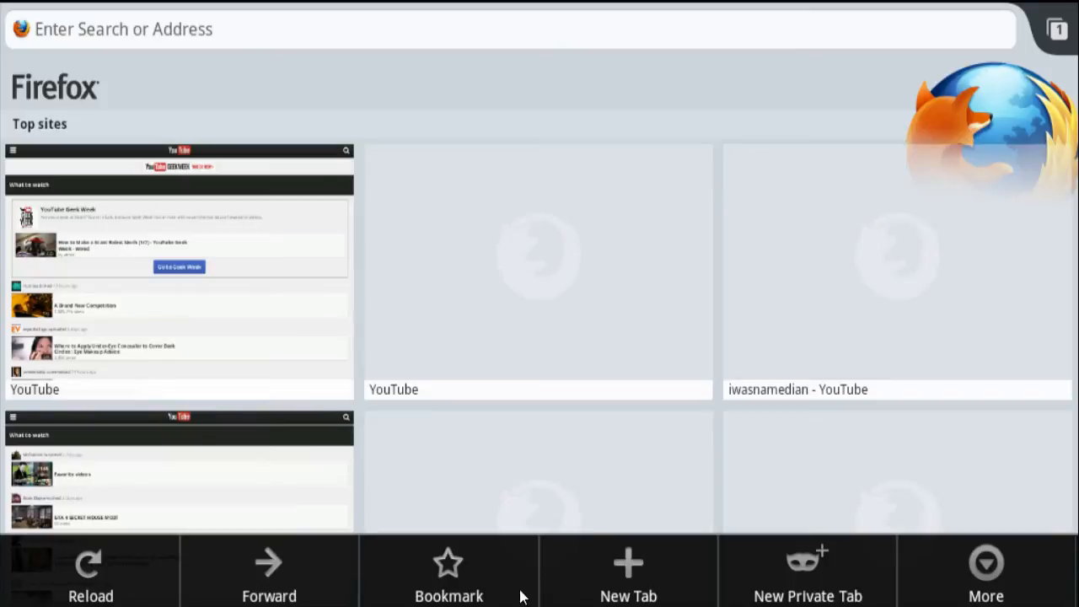
mouse_move(984, 576)
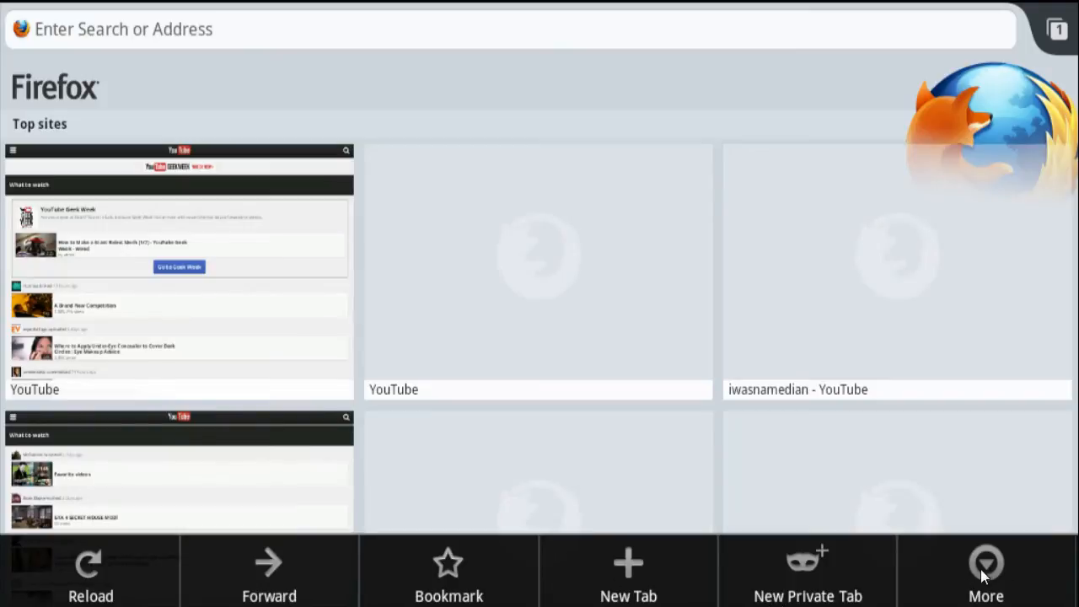
mouse_move(974, 586)
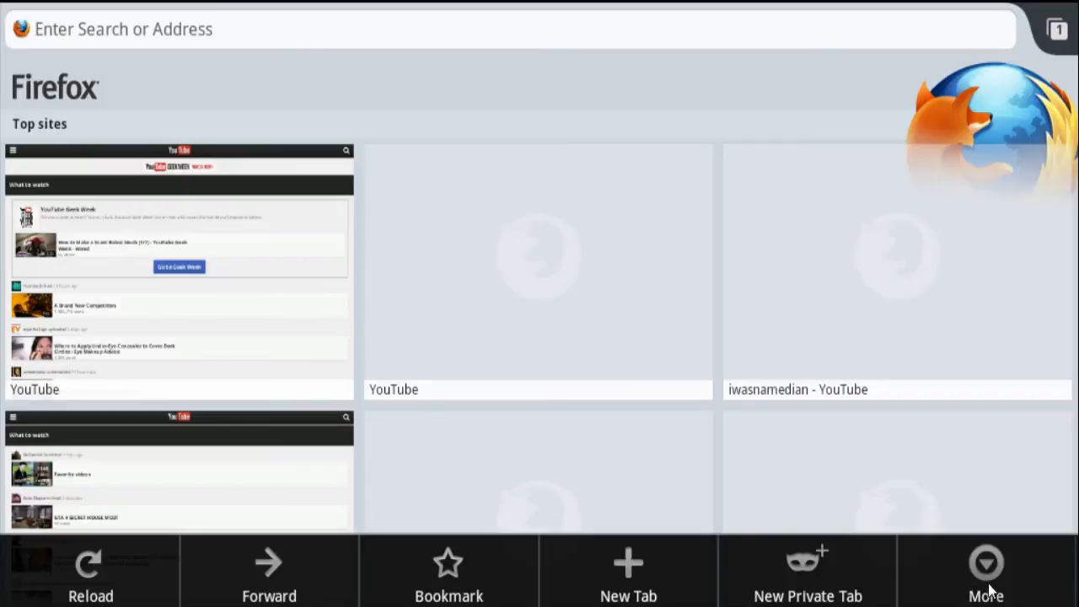
Step: Reach the browser Settings screen through the More menu
click(984, 573)
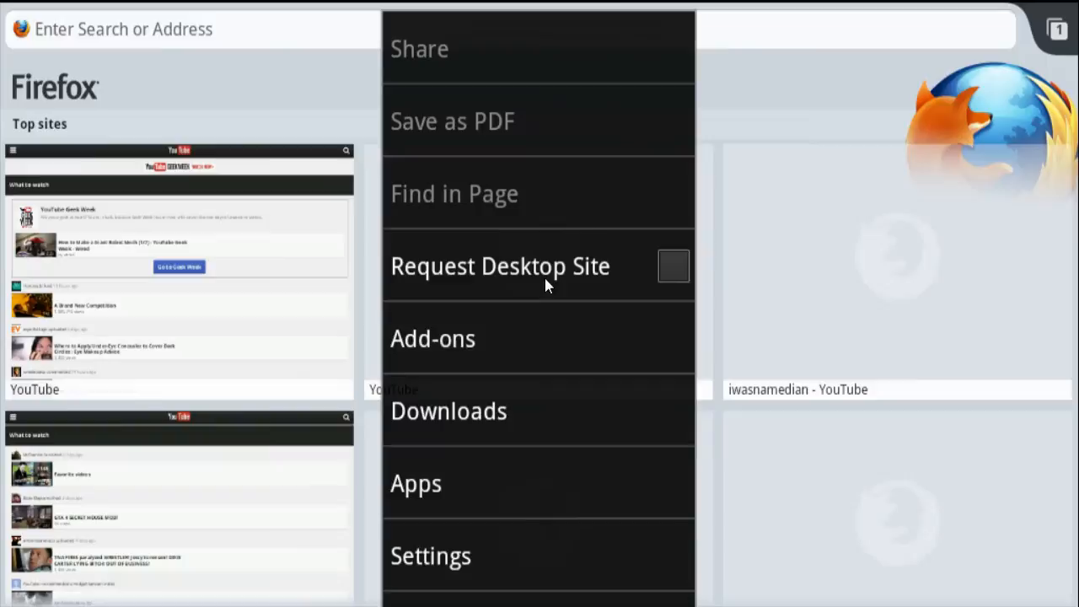
mouse_move(614, 284)
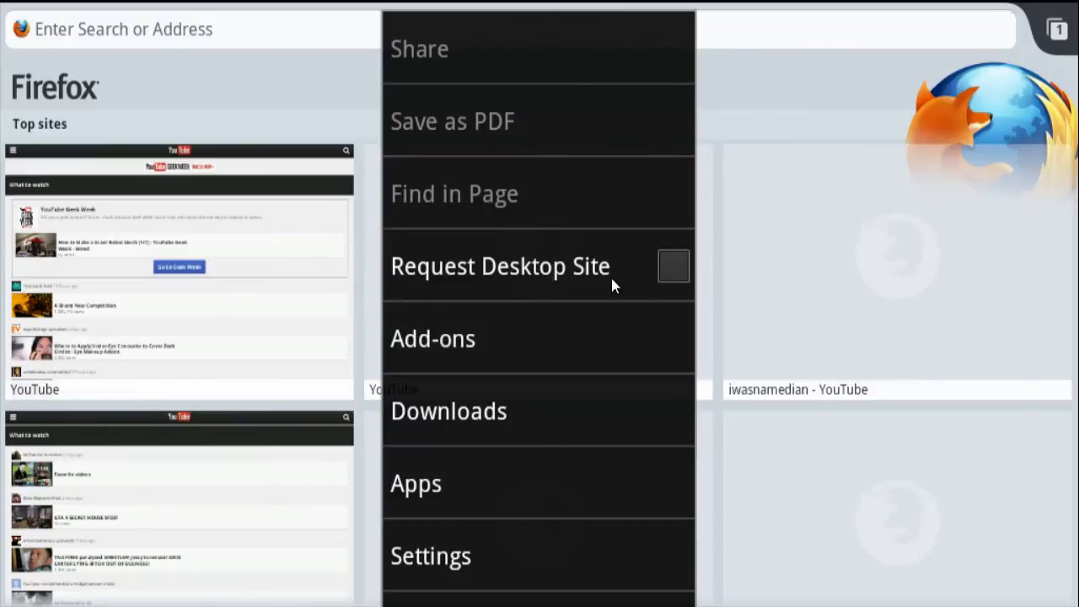
mouse_move(475, 336)
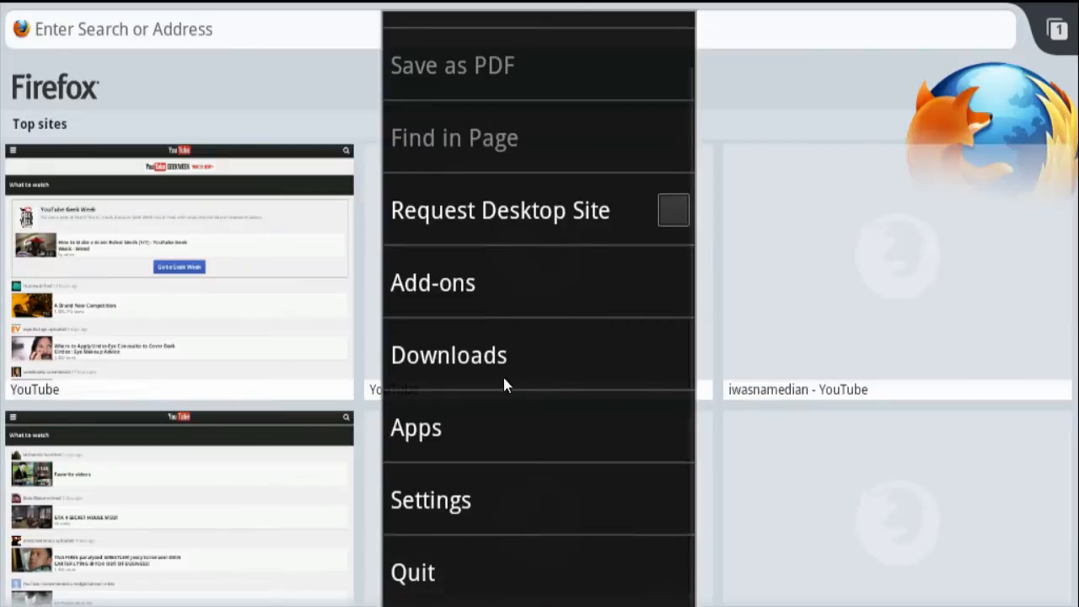
mouse_move(546, 512)
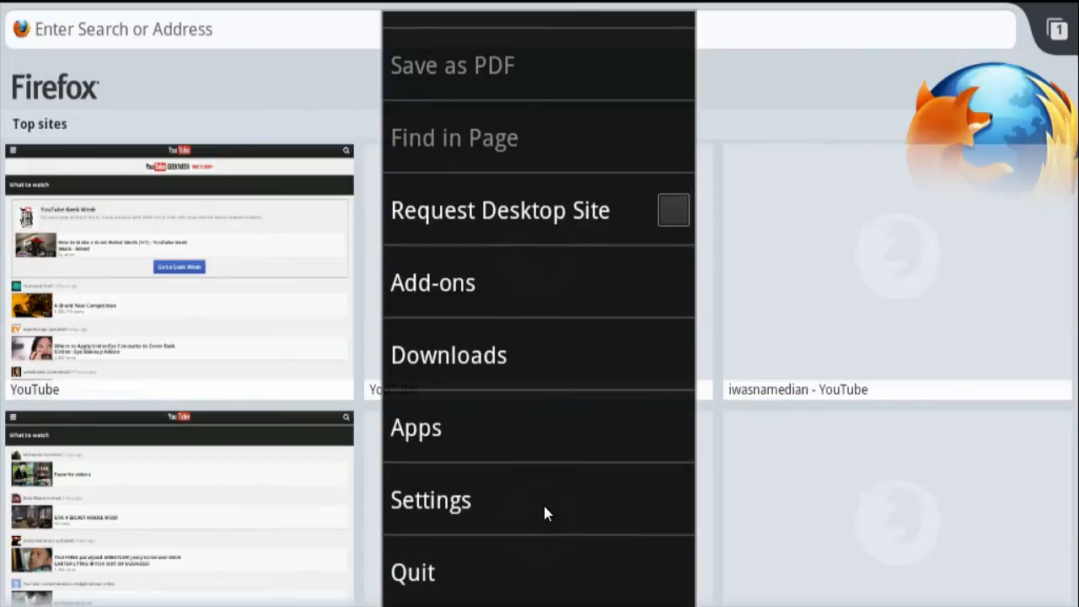
click(430, 499)
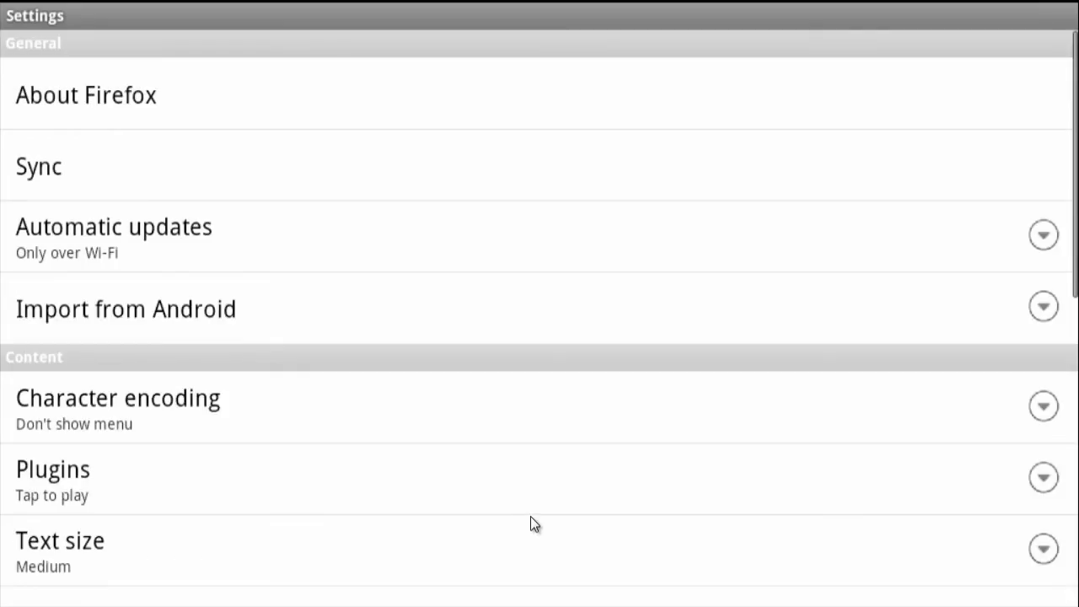
Step: Scroll the Settings list down to the privacy options with Clear private data
scroll(down, 3)
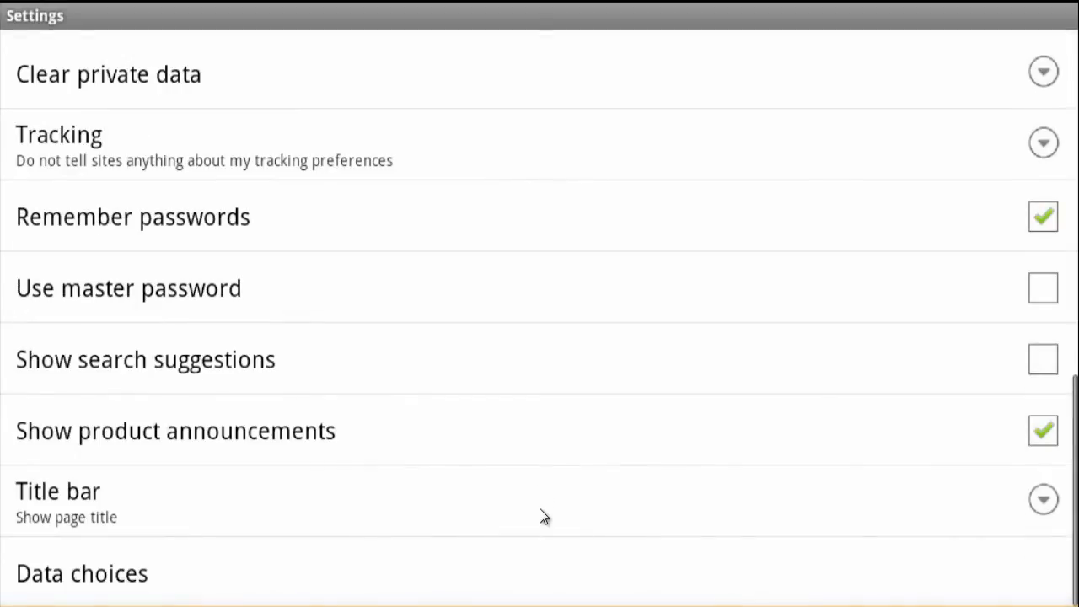
mouse_move(67, 84)
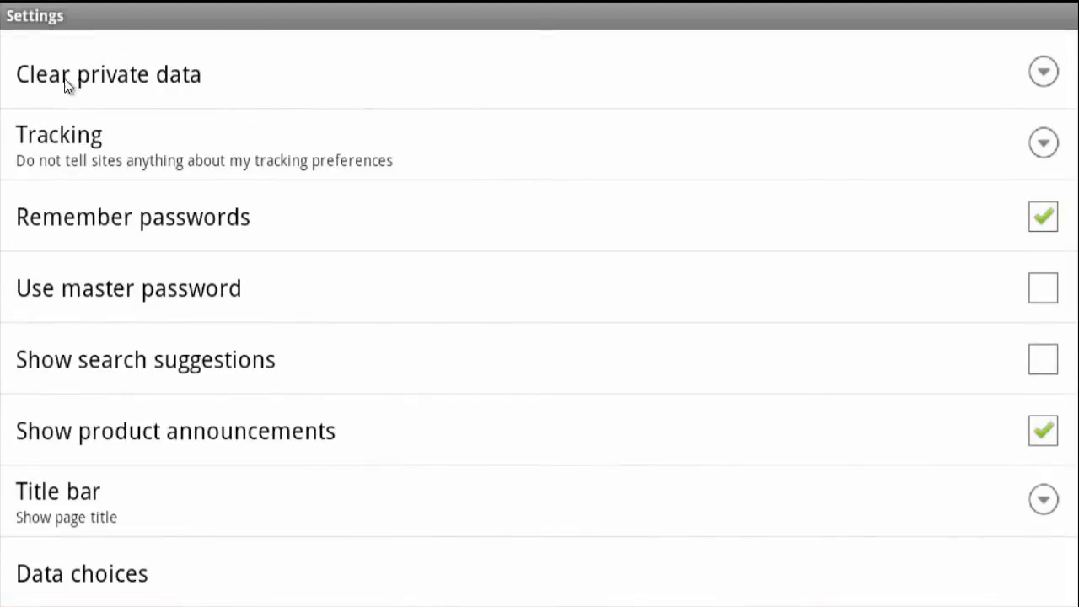
mouse_move(175, 91)
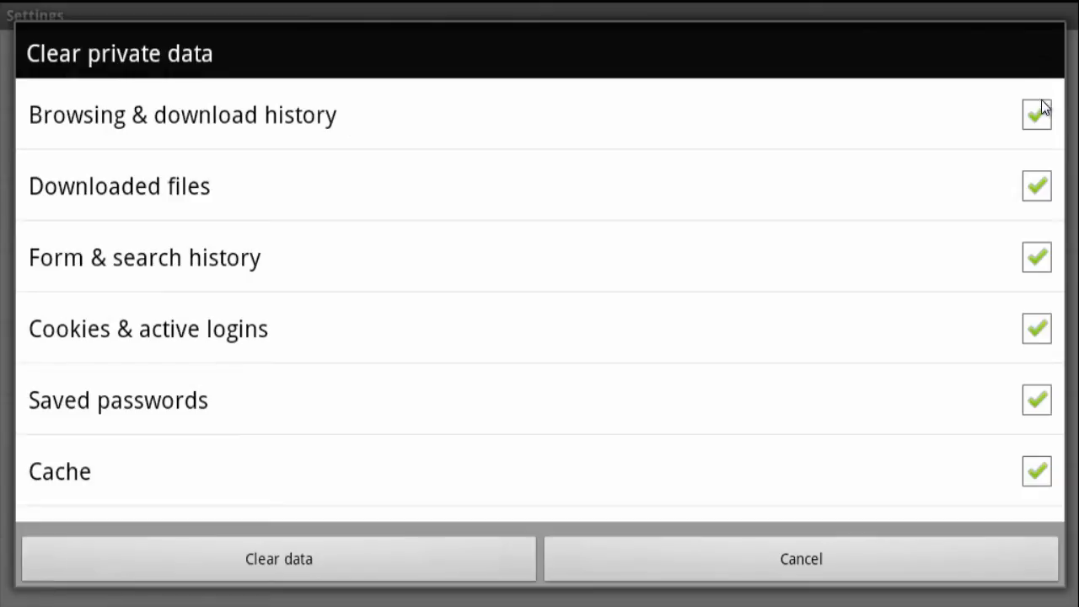
mouse_move(351, 152)
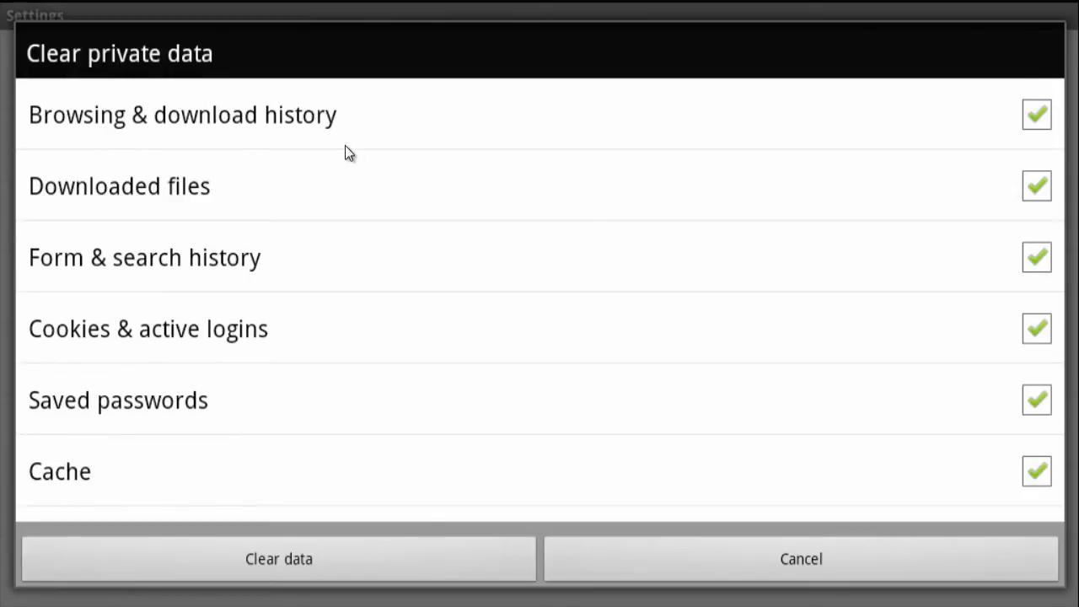
mouse_move(189, 234)
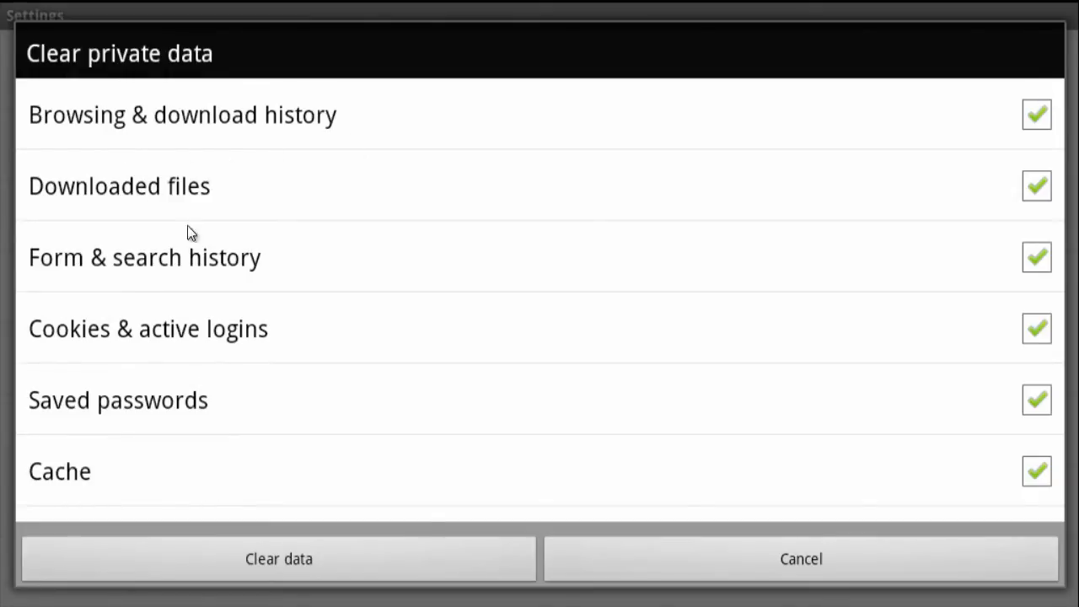
mouse_move(184, 307)
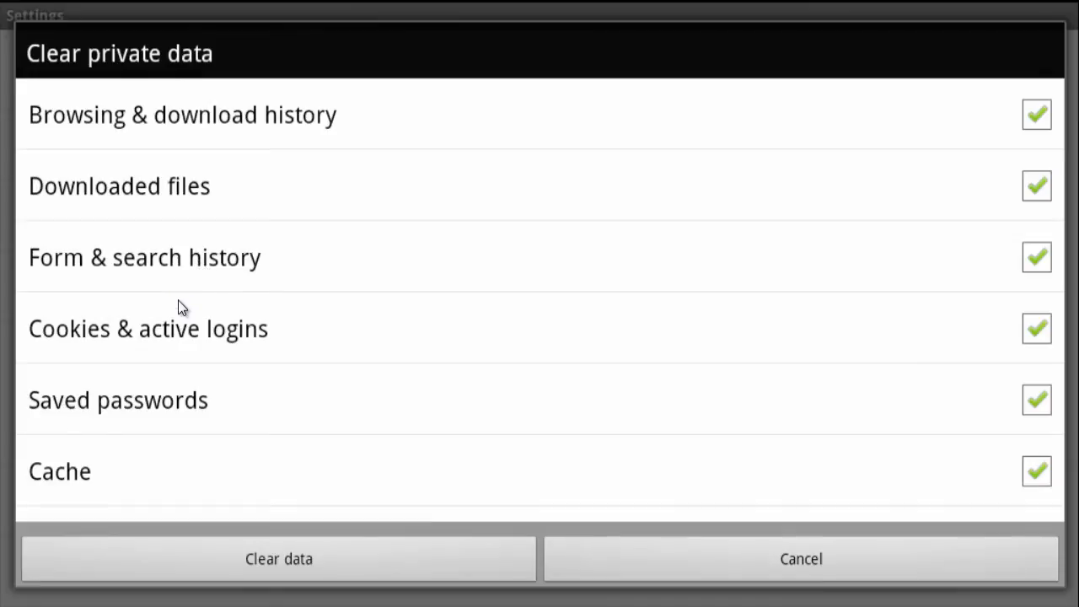
mouse_move(162, 391)
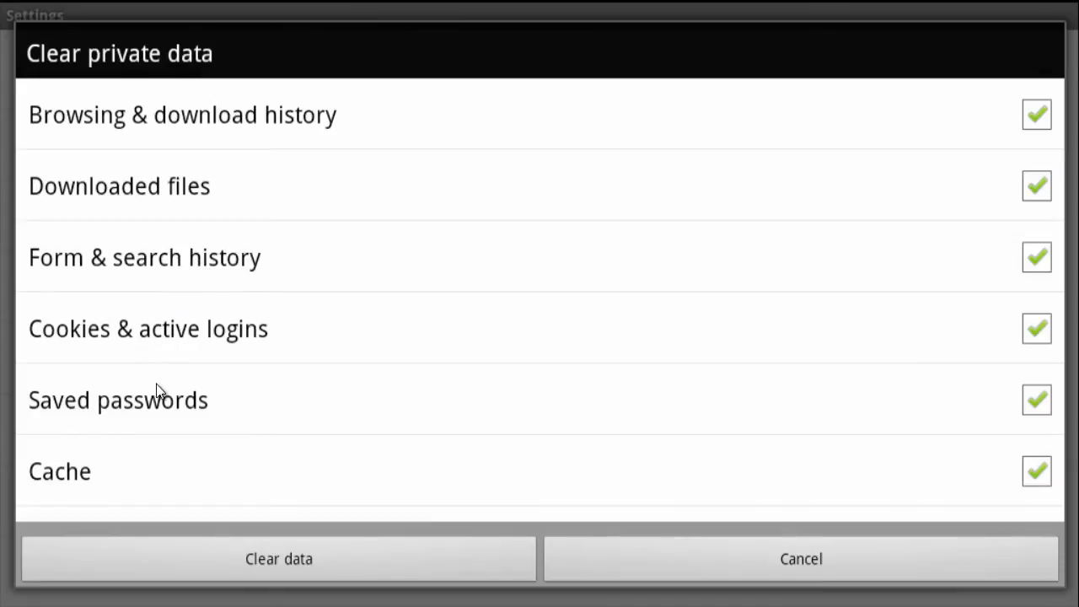
mouse_move(128, 469)
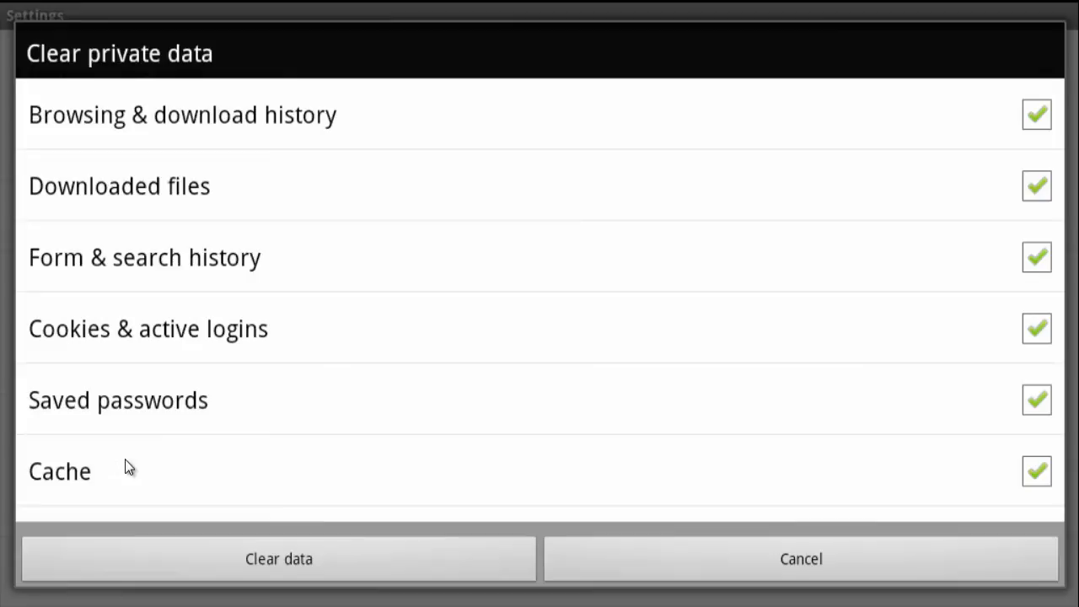
Step: Review every checked category in Clear private data and erase the data
scroll(down, 3)
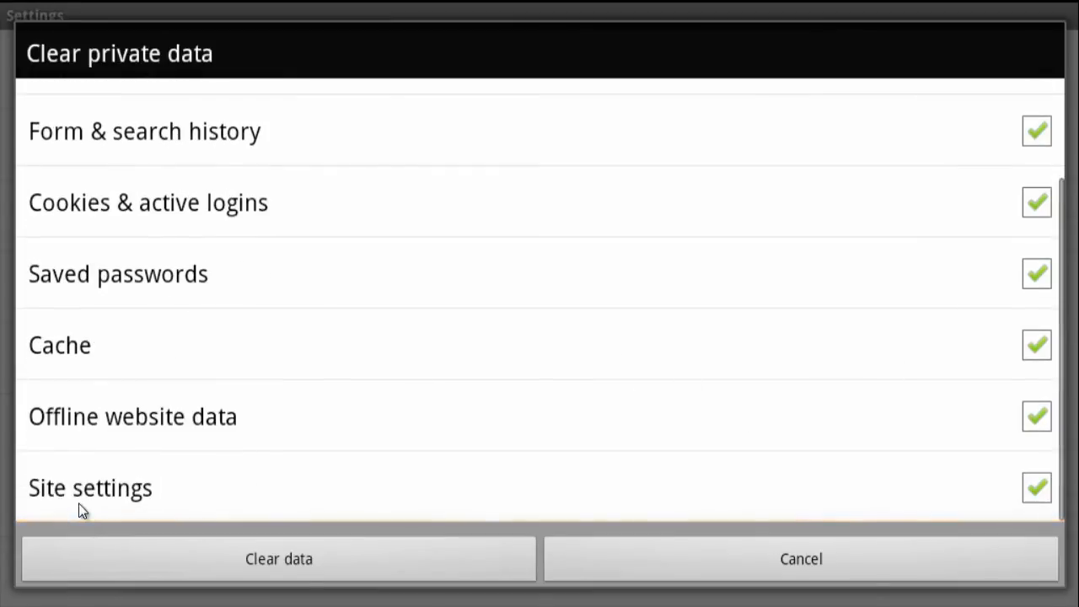
mouse_move(105, 490)
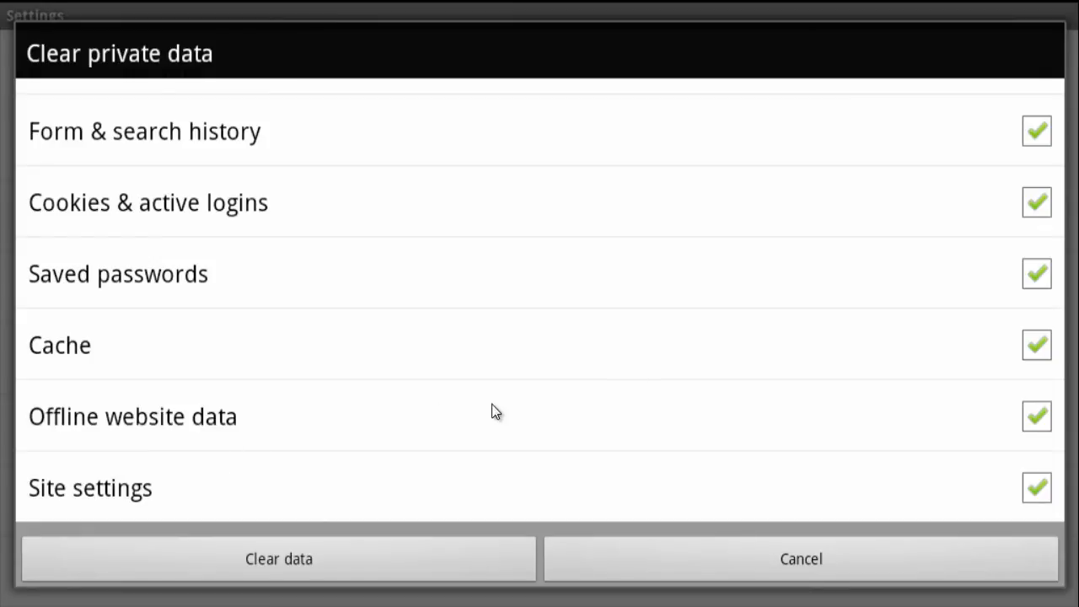
scroll(up, 3)
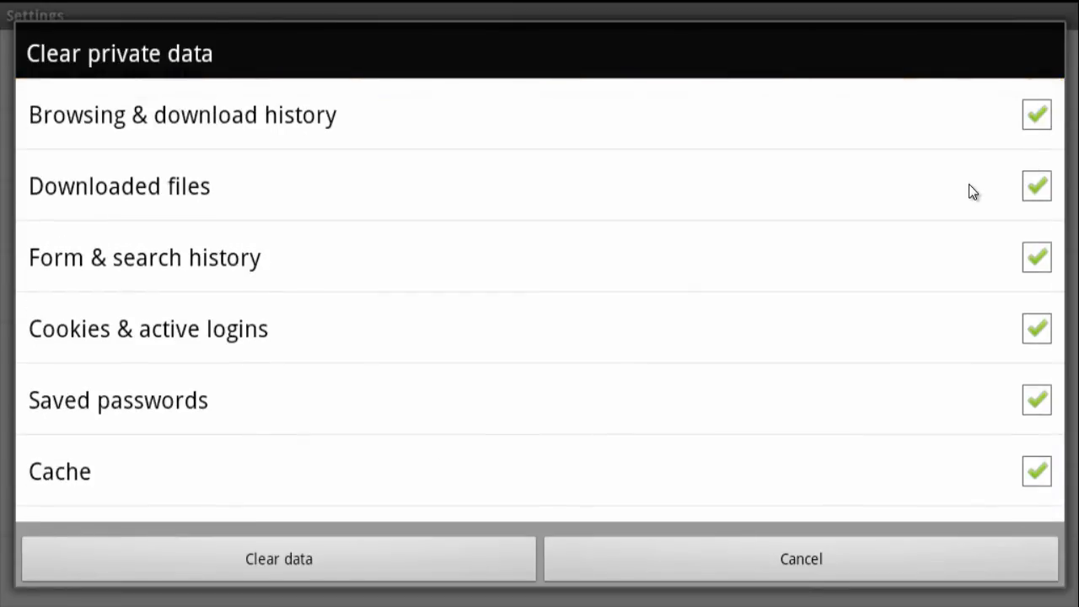
mouse_move(916, 198)
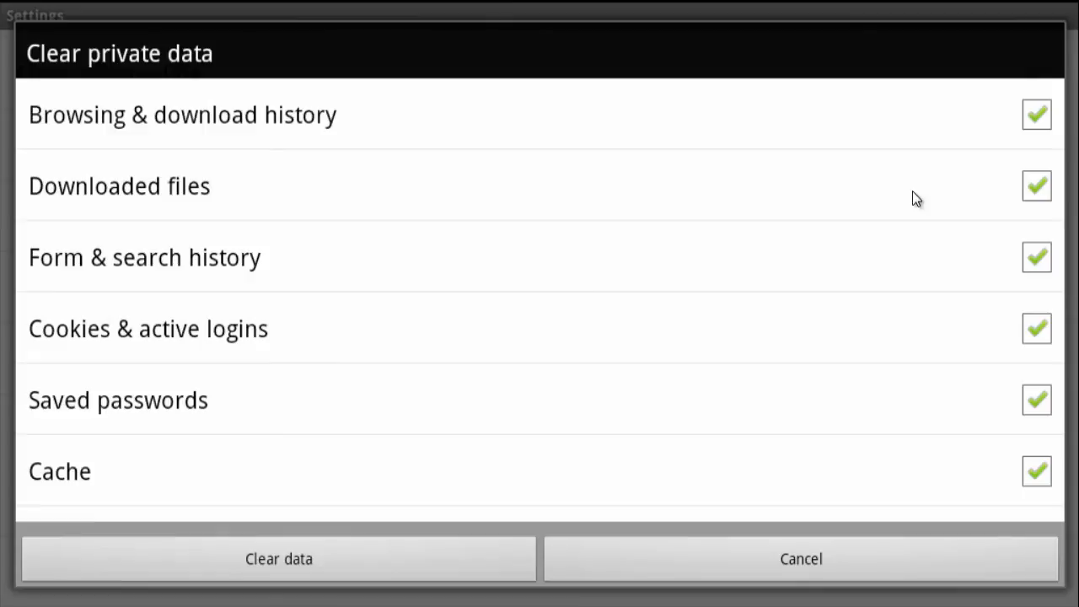
mouse_move(327, 478)
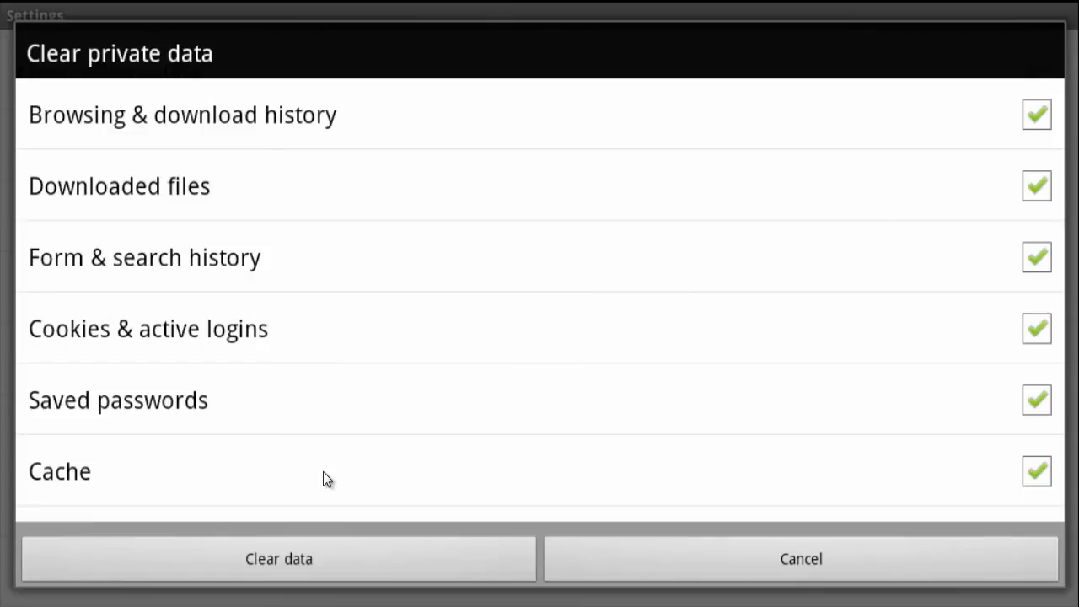
mouse_move(288, 535)
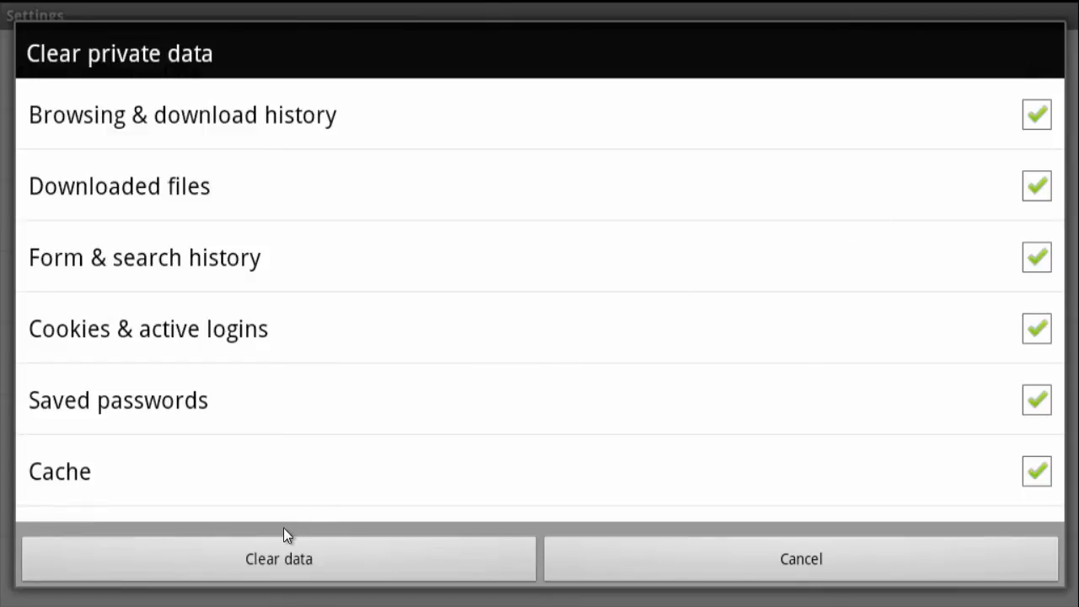
click(801, 558)
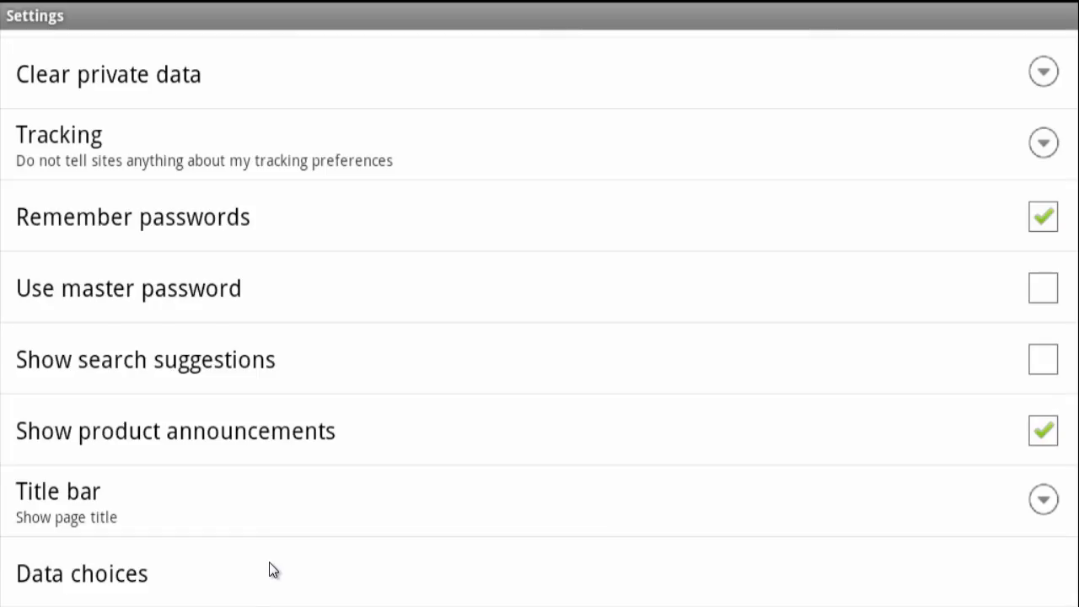